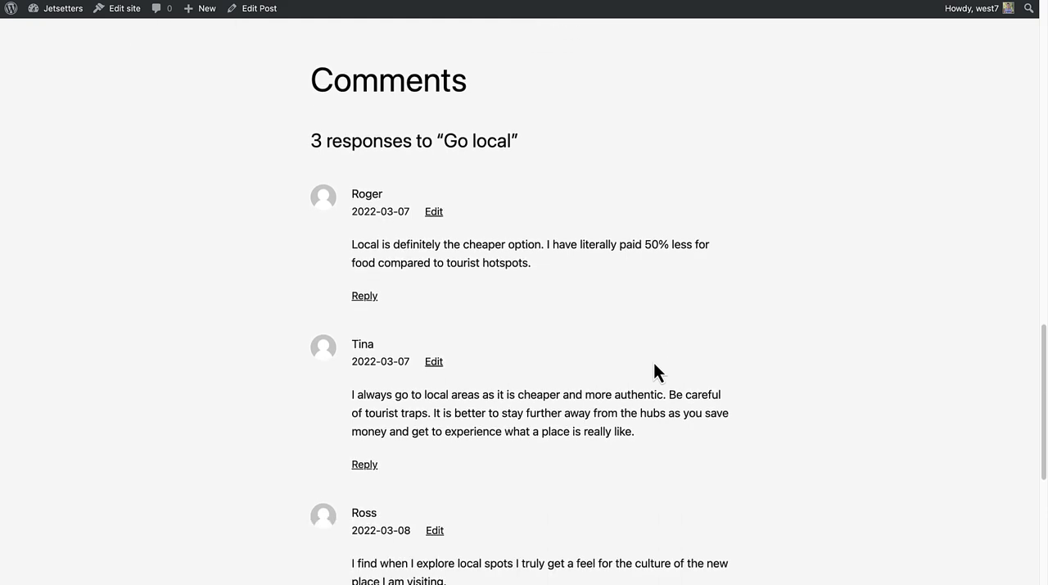
Reach the admin Comments screen showing the pending Bitcoin Billionaire comment.
scroll("down", 3)
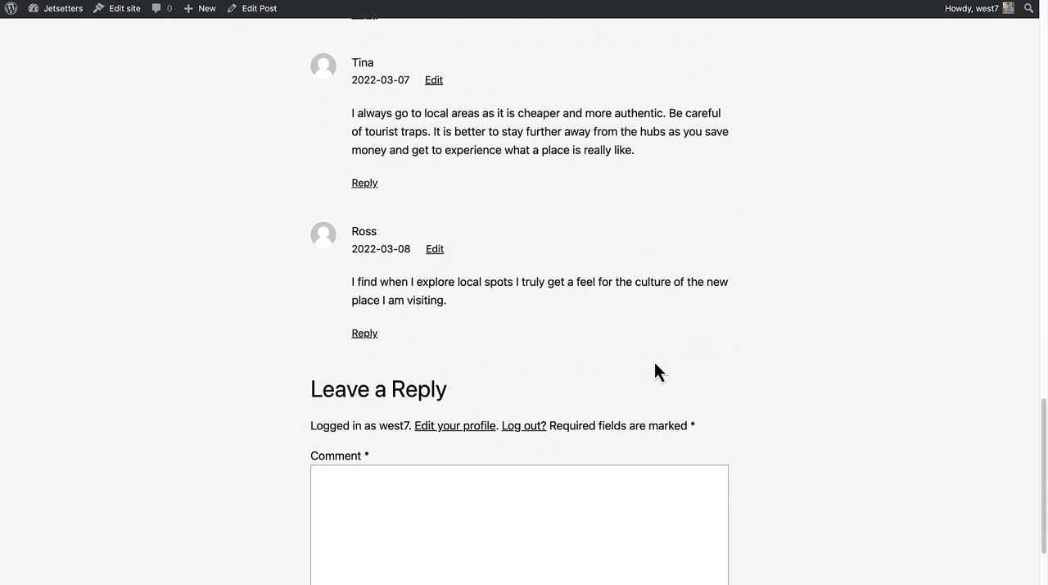
scroll("down", 3)
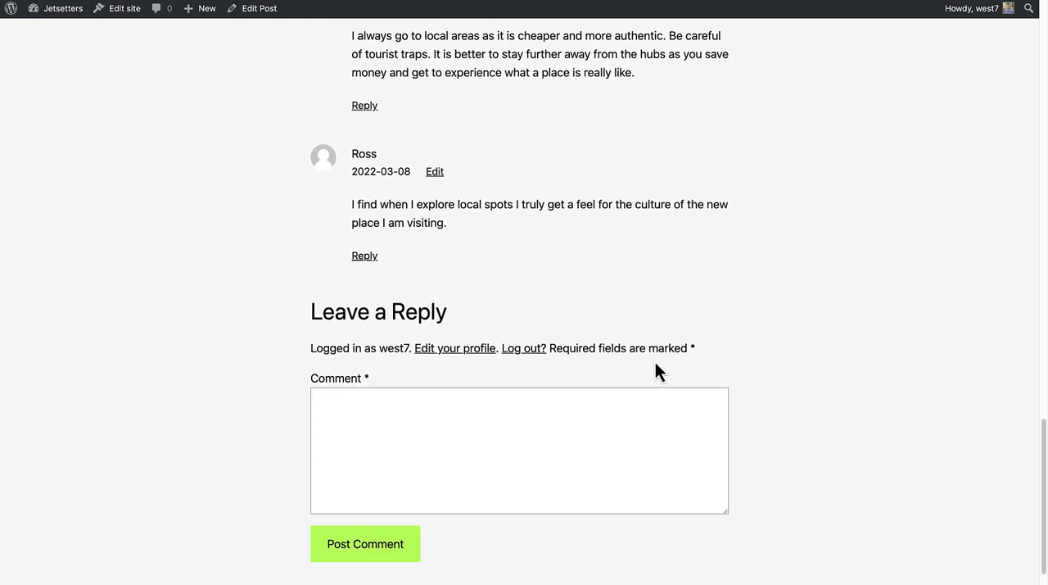
left_click(154, 8)
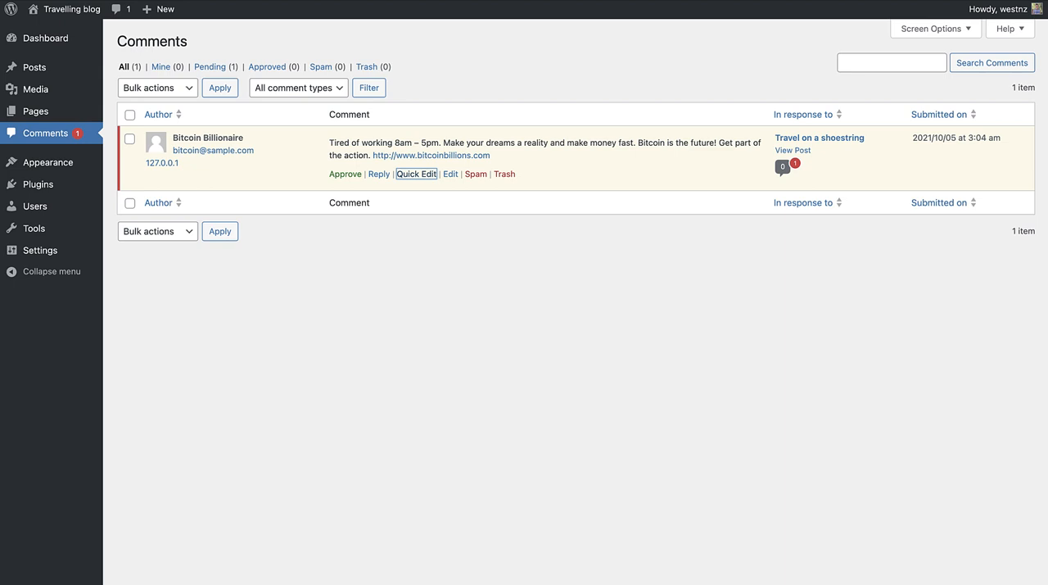
Return to the Dashboard to reach the Settings submenu.
left_click(40, 38)
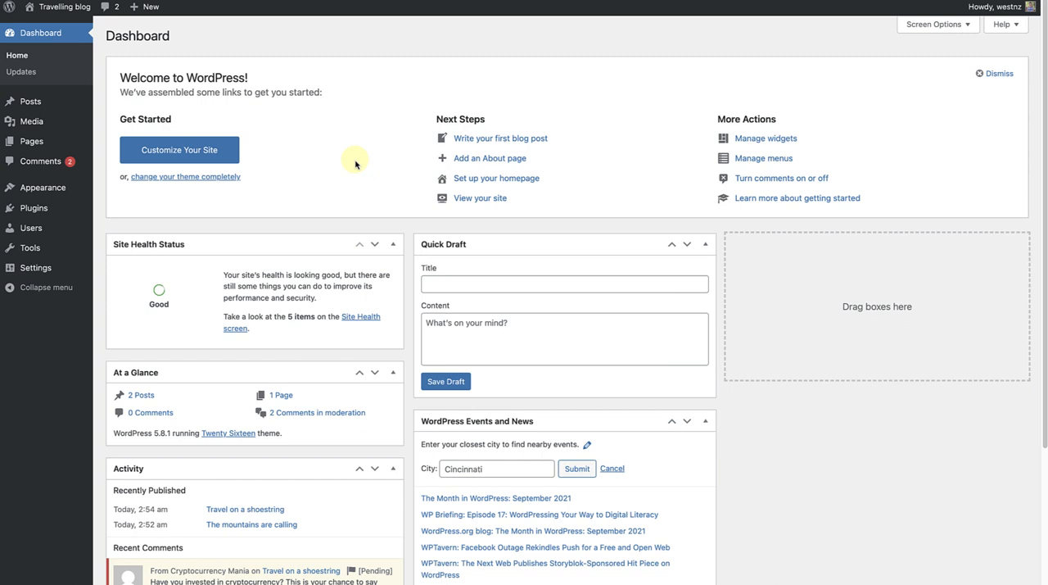
mouse_move(30, 247)
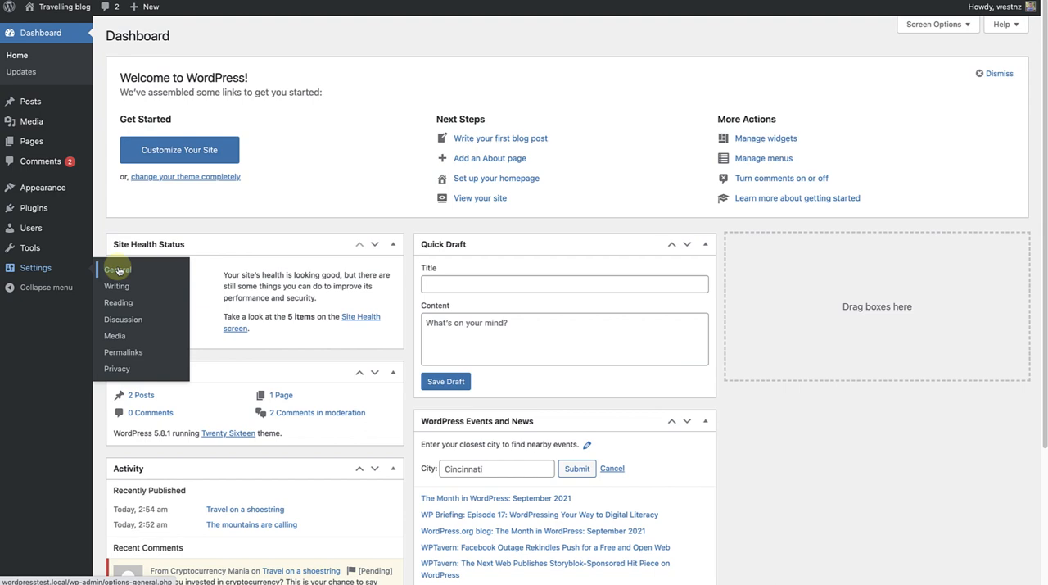
mouse_move(123, 318)
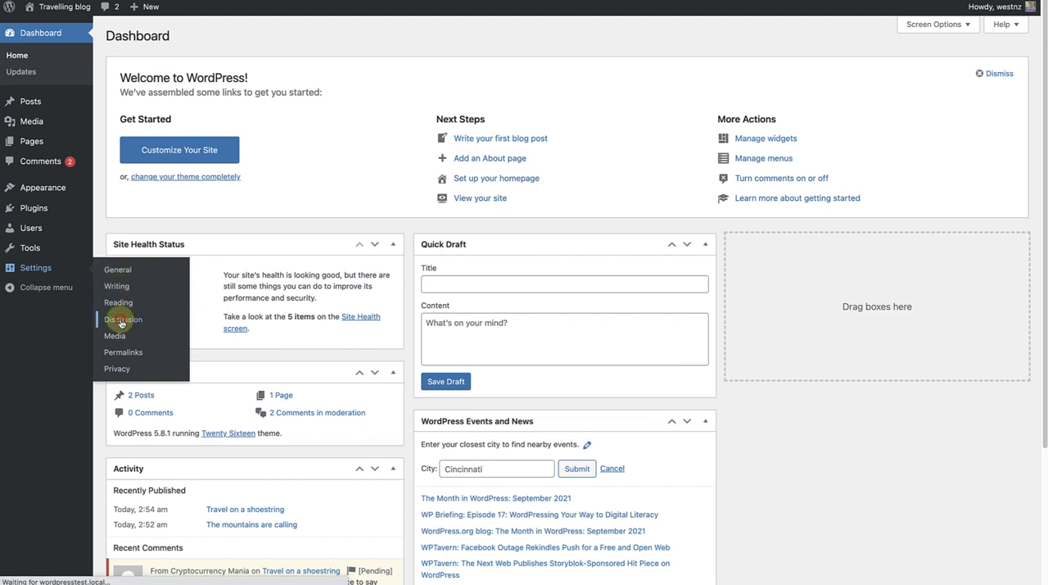
Fill Discussion settings with moderation words gambling, insurance, win, a crypto domain and disallowed keys including an IP and sale.
left_click(123, 319)
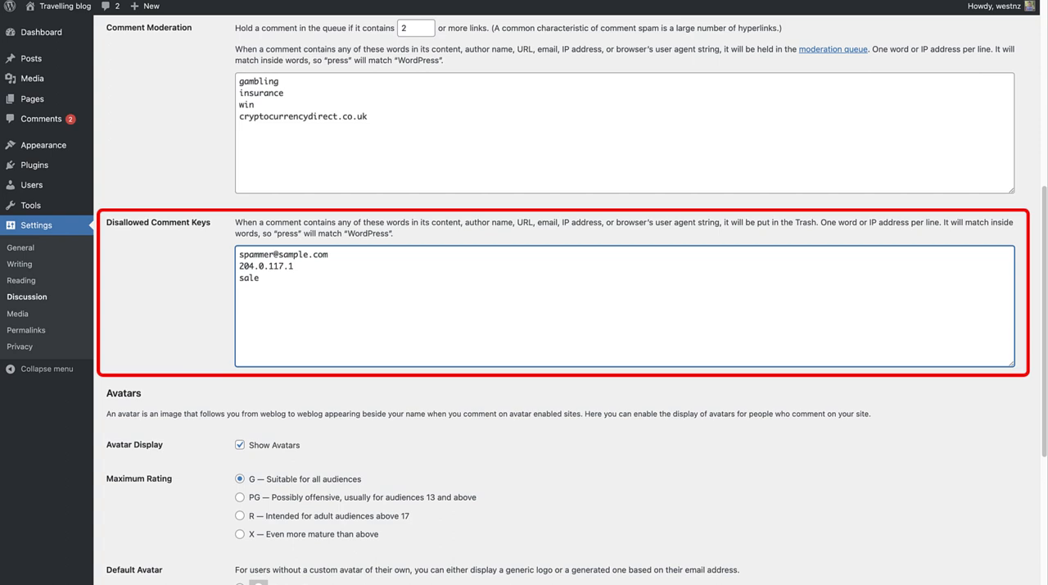
Review the manual-approval setting in Discussion and return to the Dashboard.
scroll("up", 3)
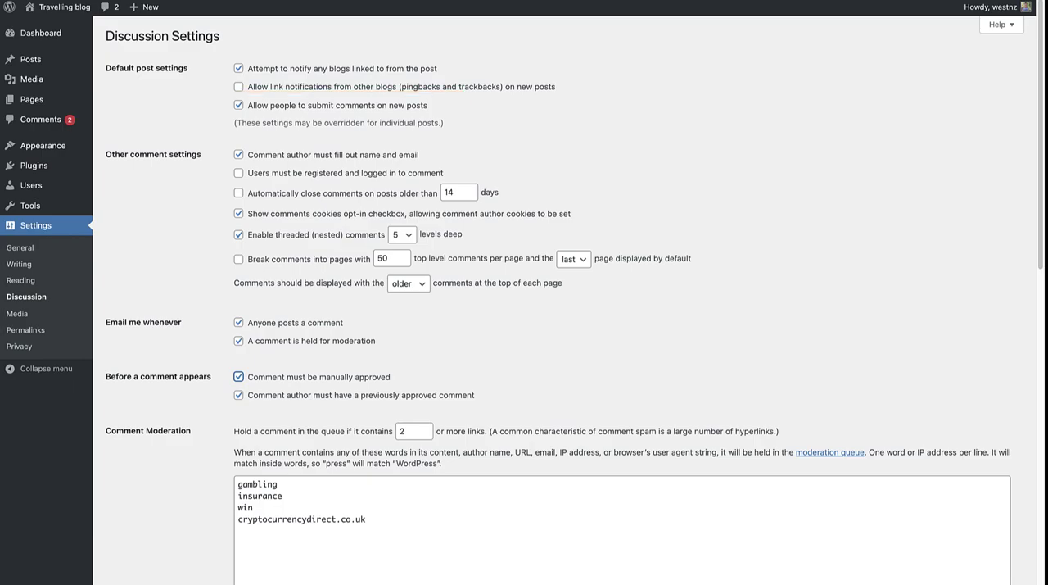
left_click(38, 33)
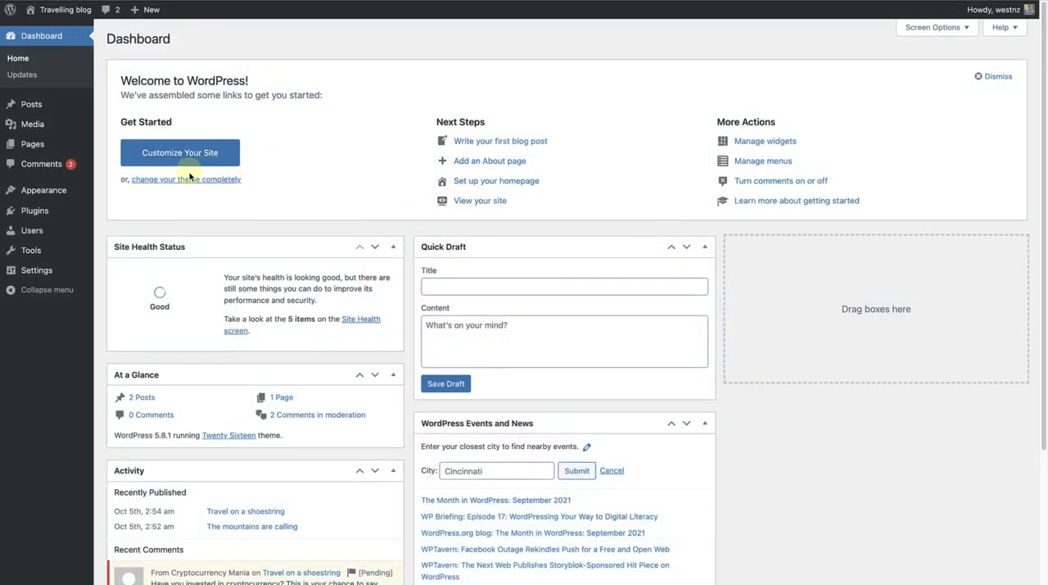
Mark the Cryptocurrency Mania and Win Big comments as spam via bulk actions.
left_click(41, 164)
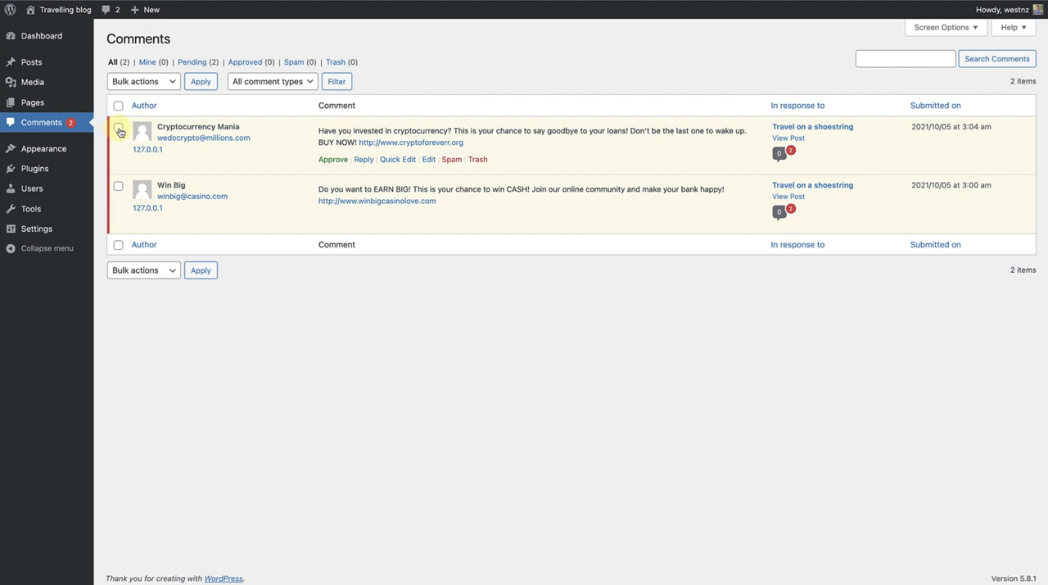
left_click(117, 105)
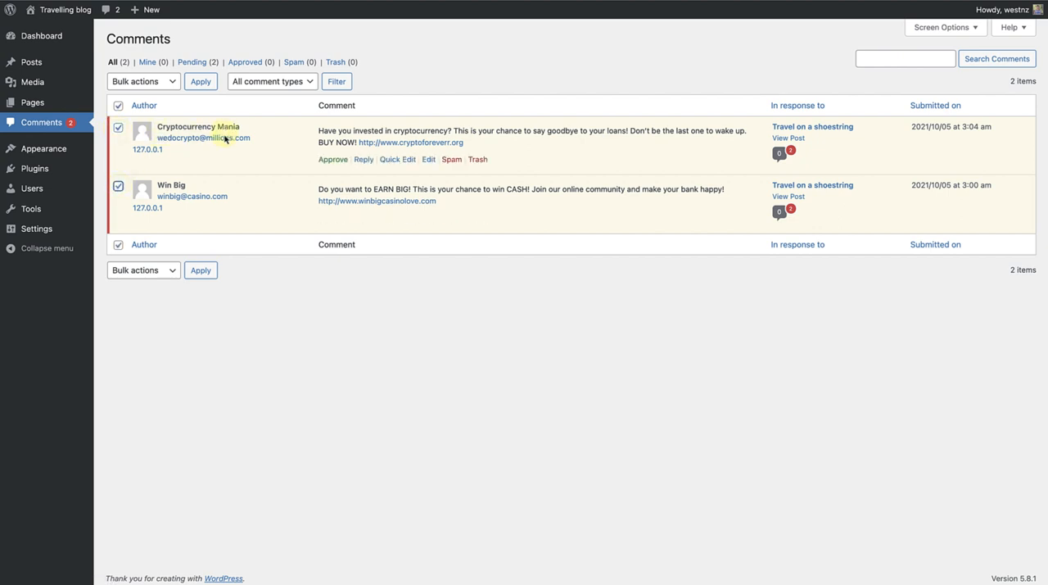
mouse_move(195, 190)
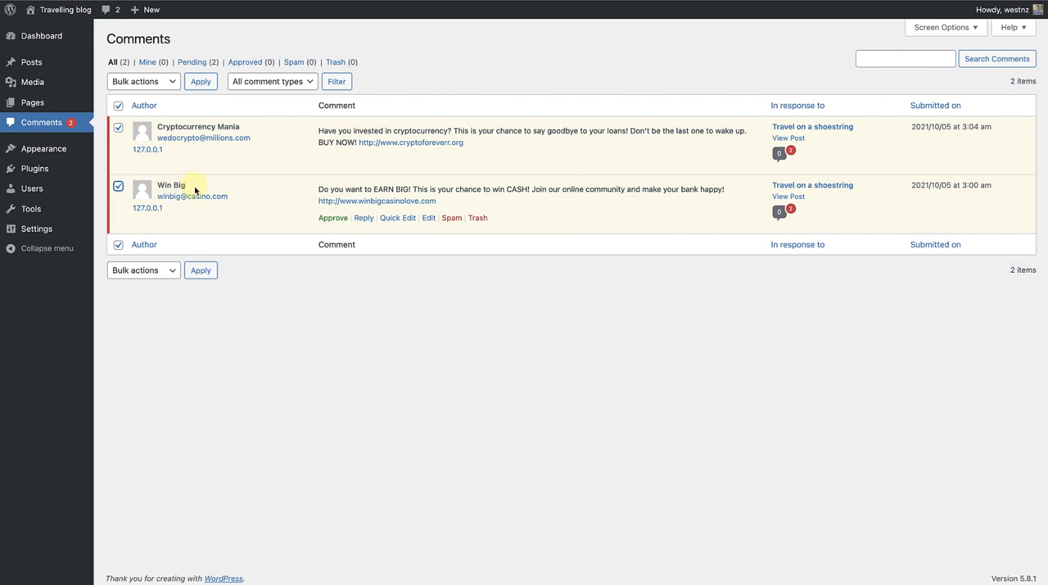
left_click(139, 82)
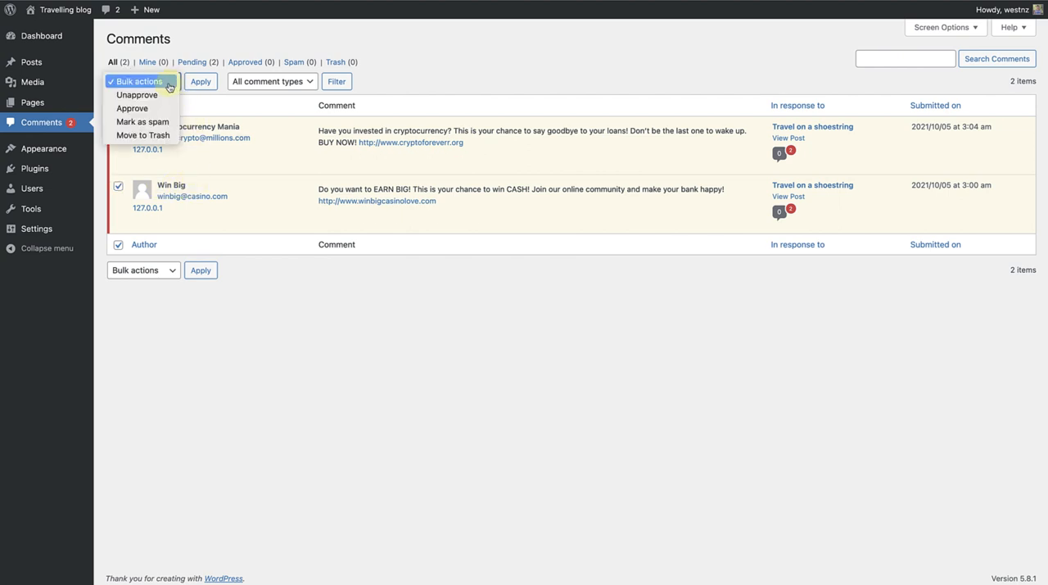
left_click(143, 121)
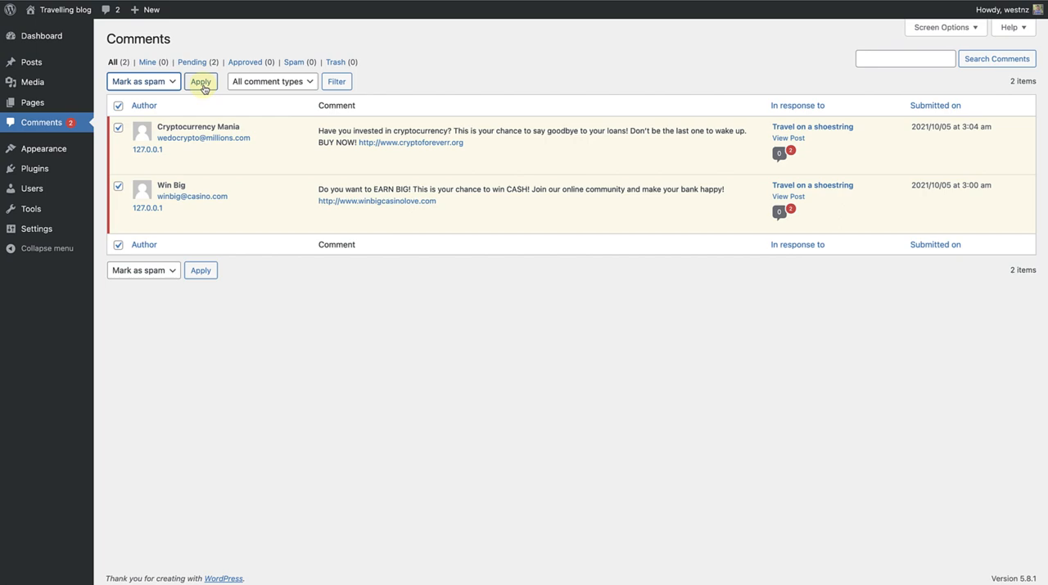
left_click(200, 82)
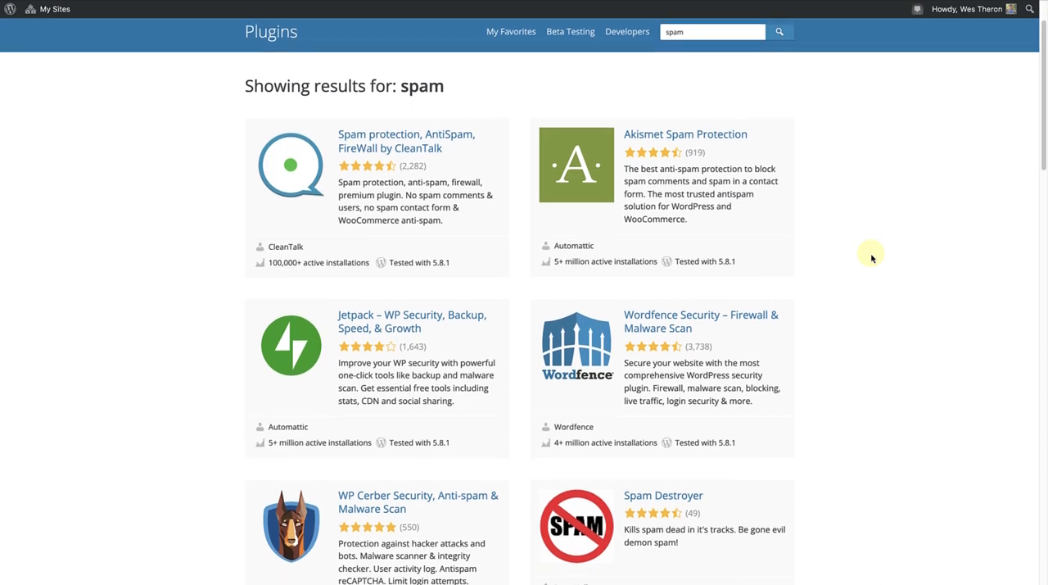
Browse further down the 'spam' plugin search results in the Plugin Directory.
scroll("down", 3)
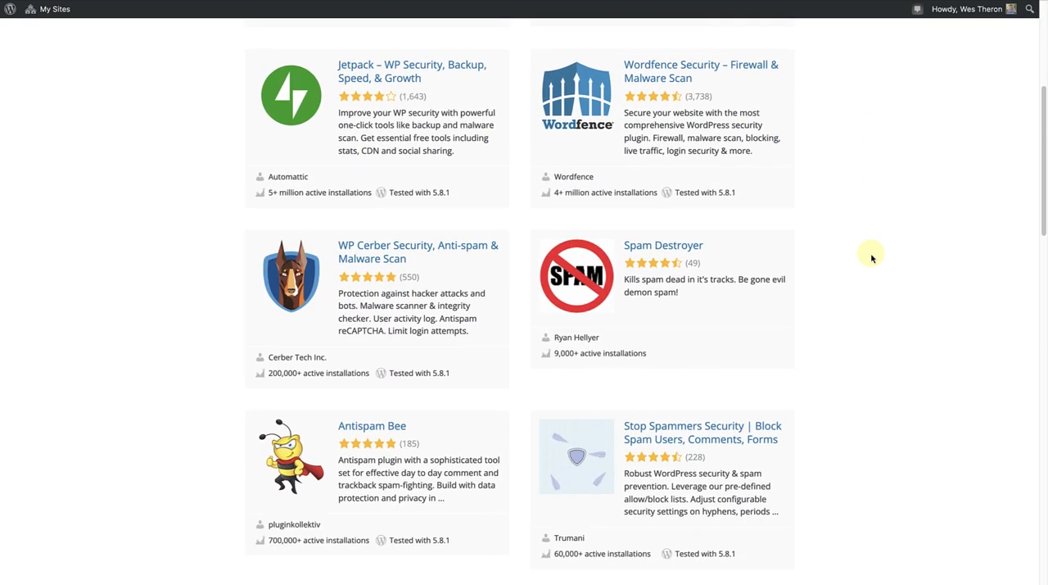
scroll("down", 3)
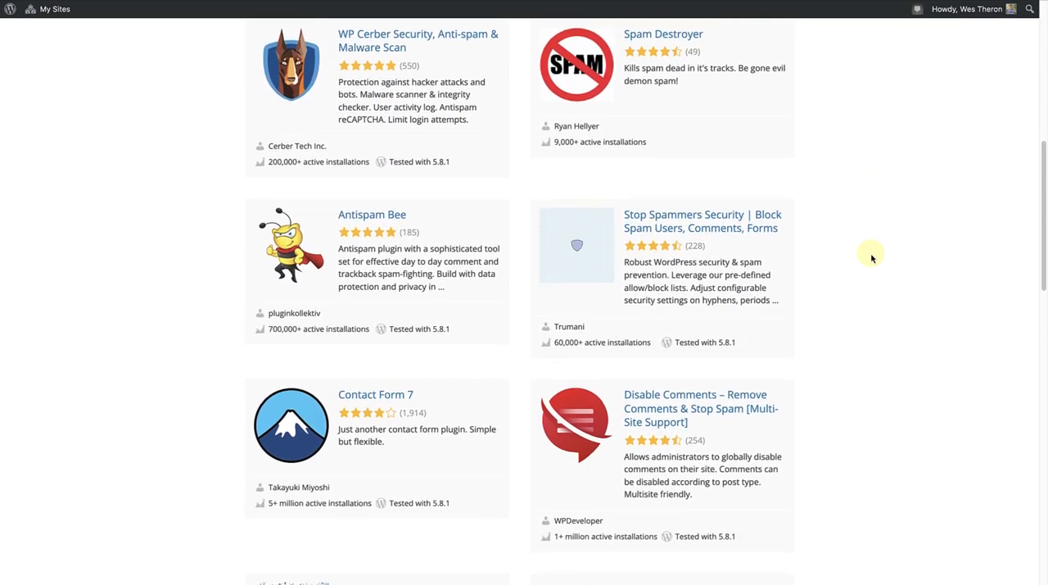
scroll("down", 3)
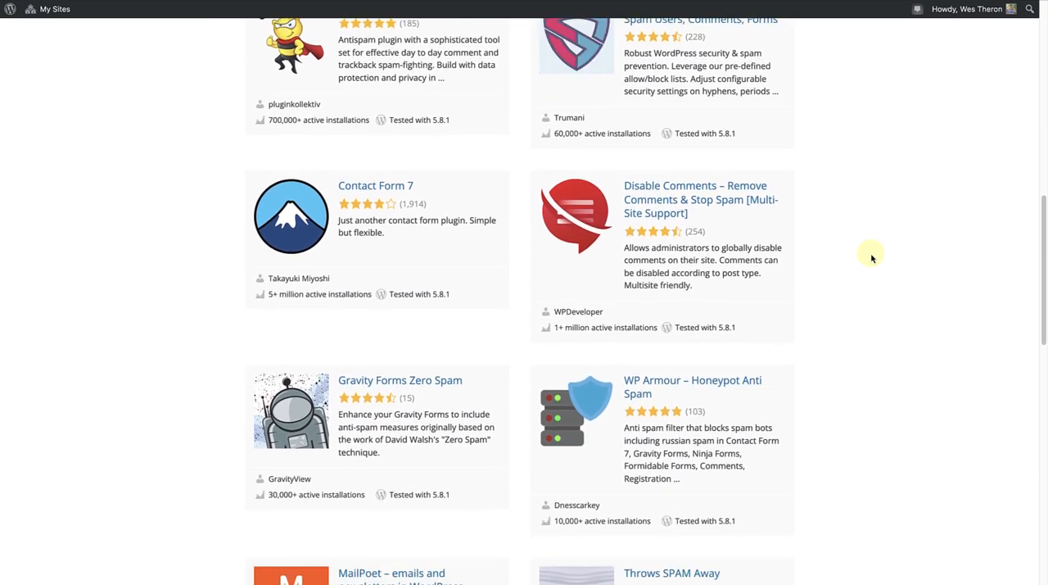
scroll("down", 3)
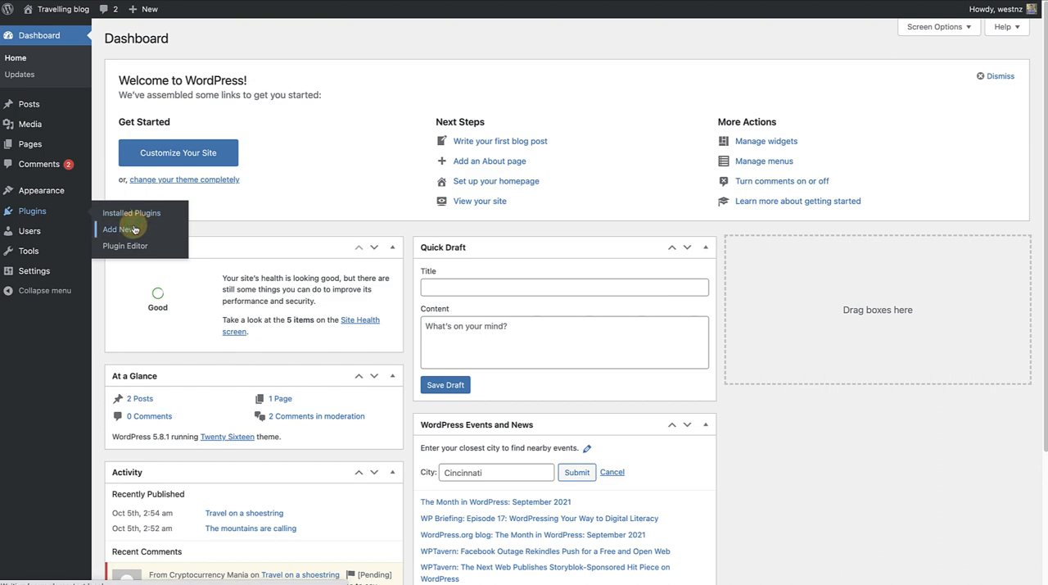
Install and activate Akismet Spam Protection from Add New plugins.
left_click(120, 230)
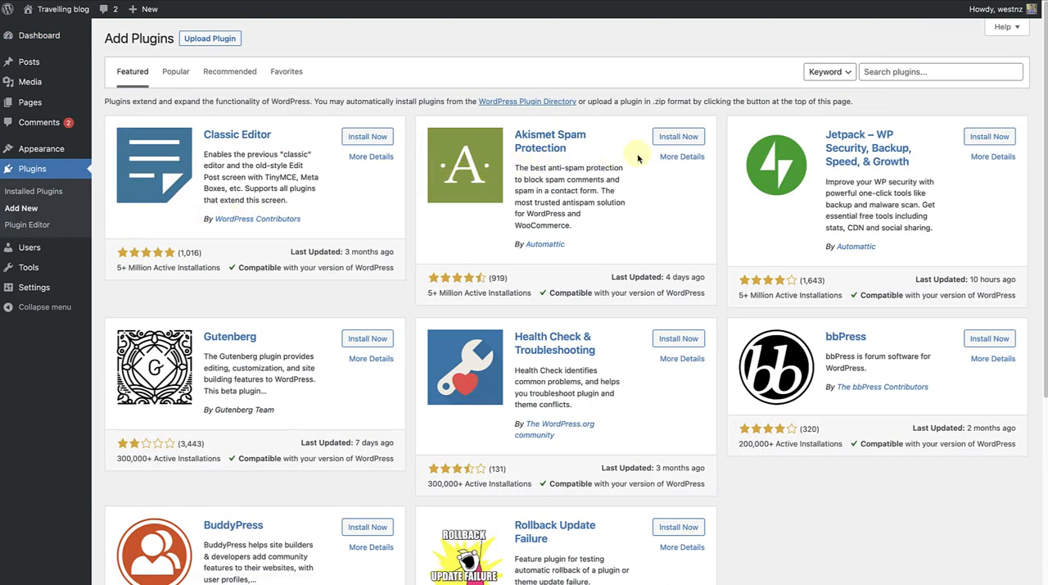
left_click(676, 136)
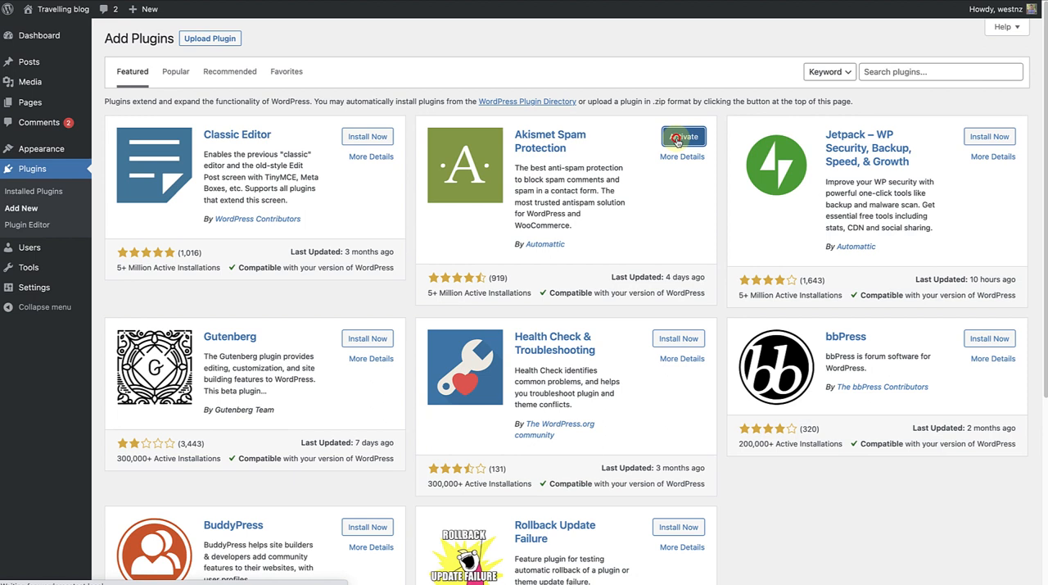
left_click(683, 136)
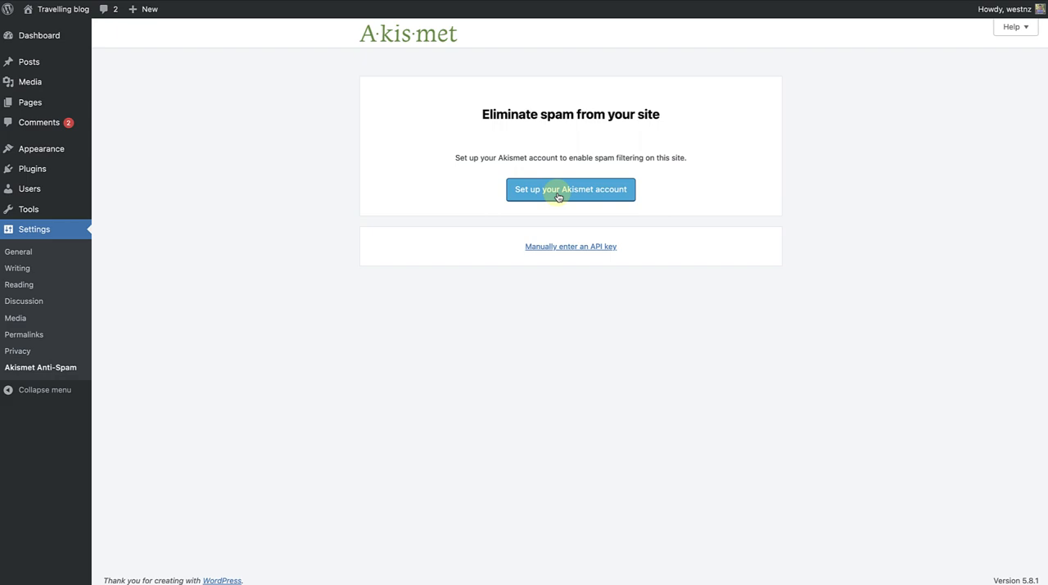
Choose Akismet's Personal plan at $0 per year and continue to the signup form.
left_click(570, 190)
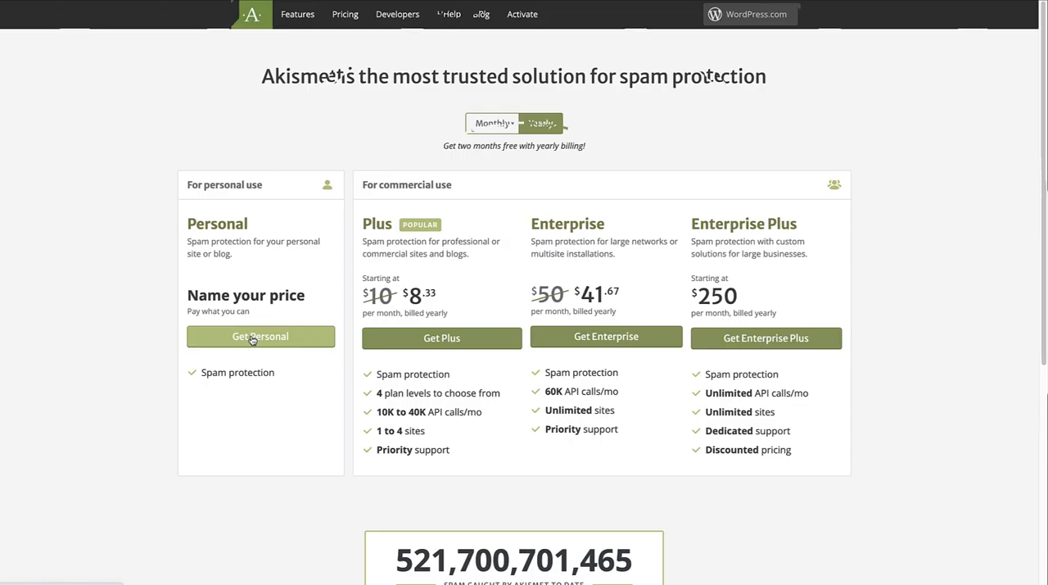
left_click(260, 336)
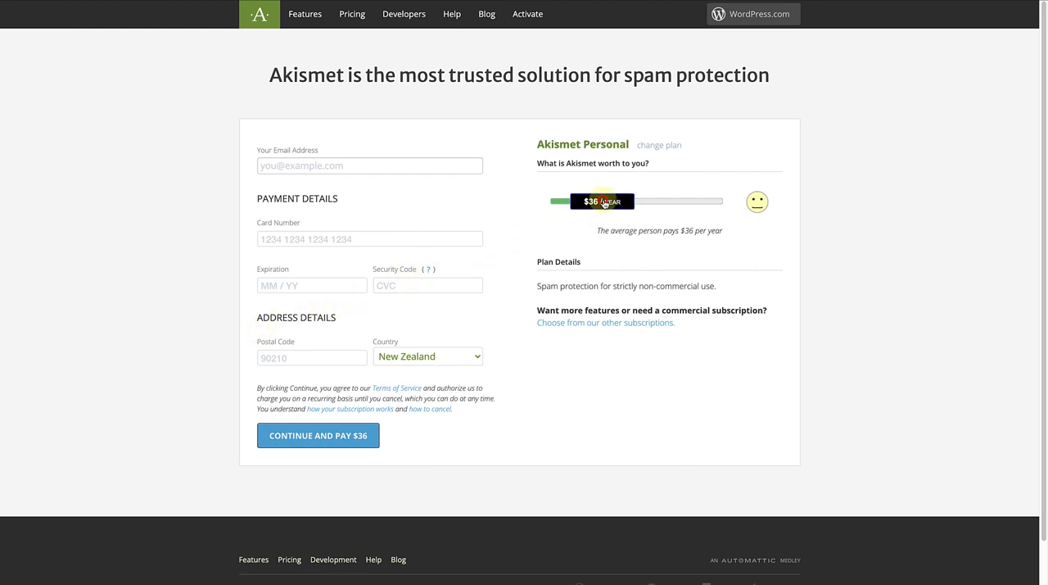
left_click_drag(602, 200, 524, 200)
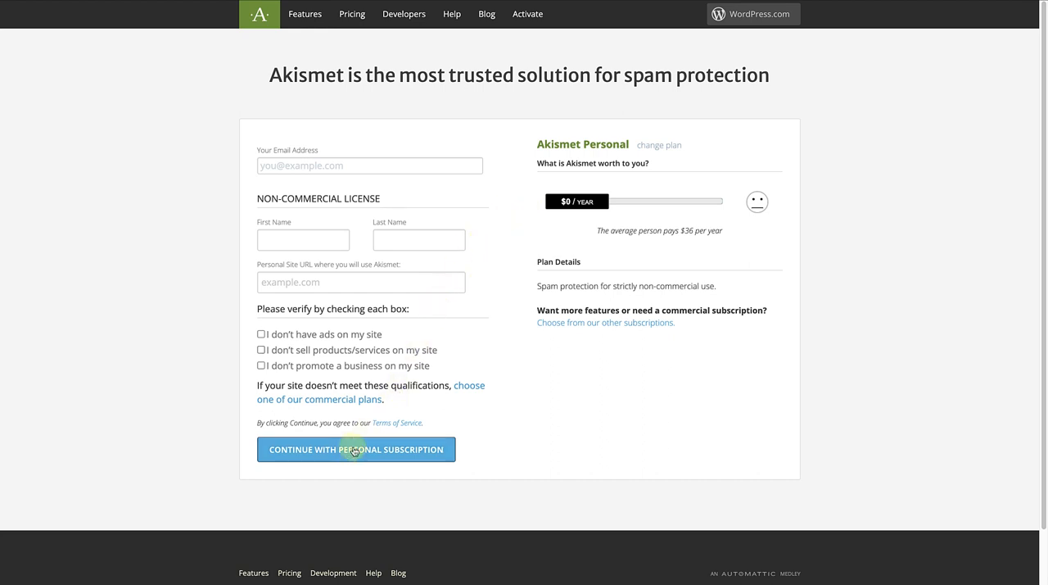
left_click(357, 449)
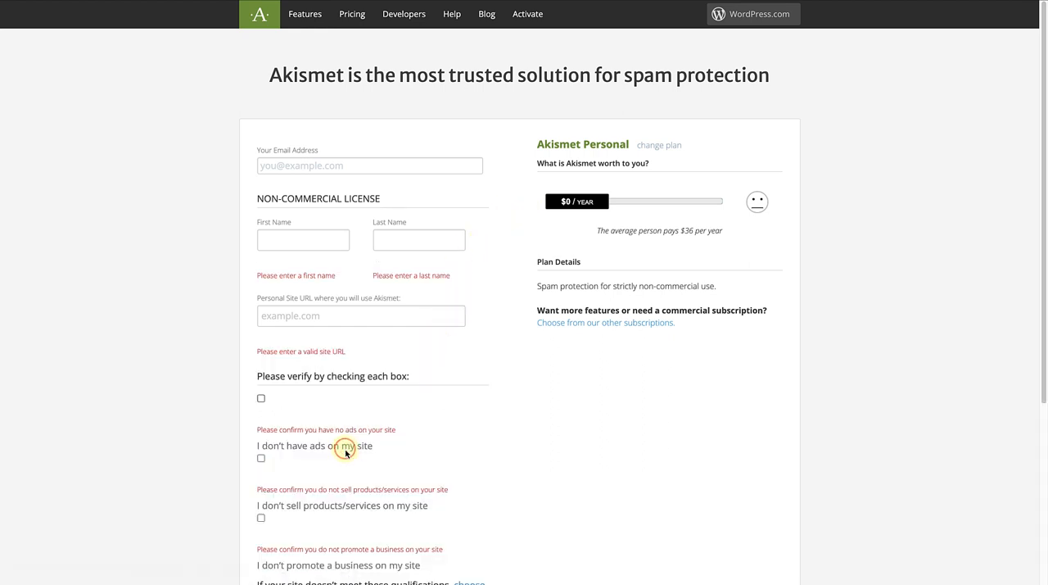
mouse_move(406, 271)
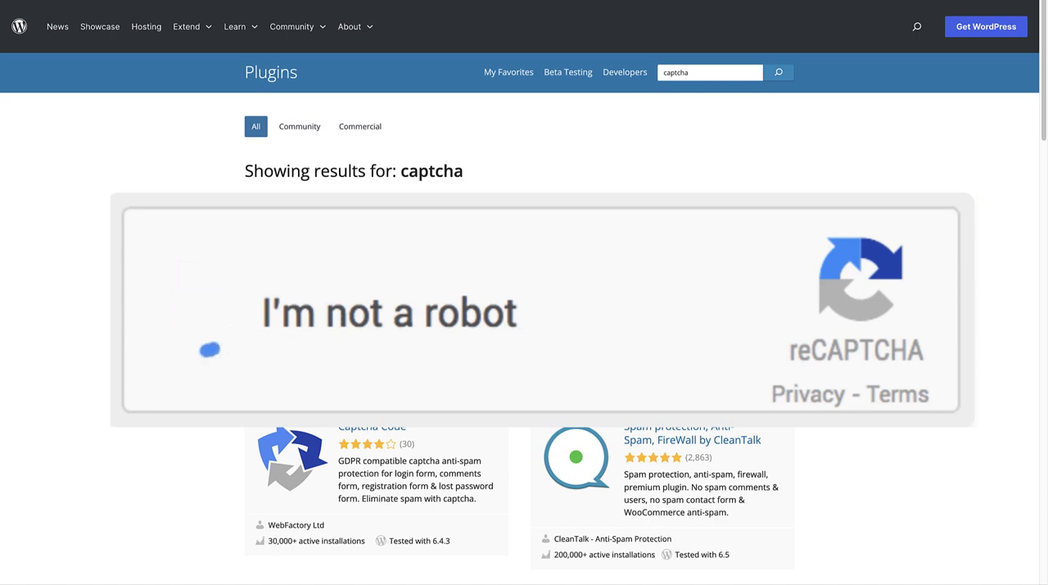
Search the Plugin Directory for 'captcha' plugins.
left_click(210, 350)
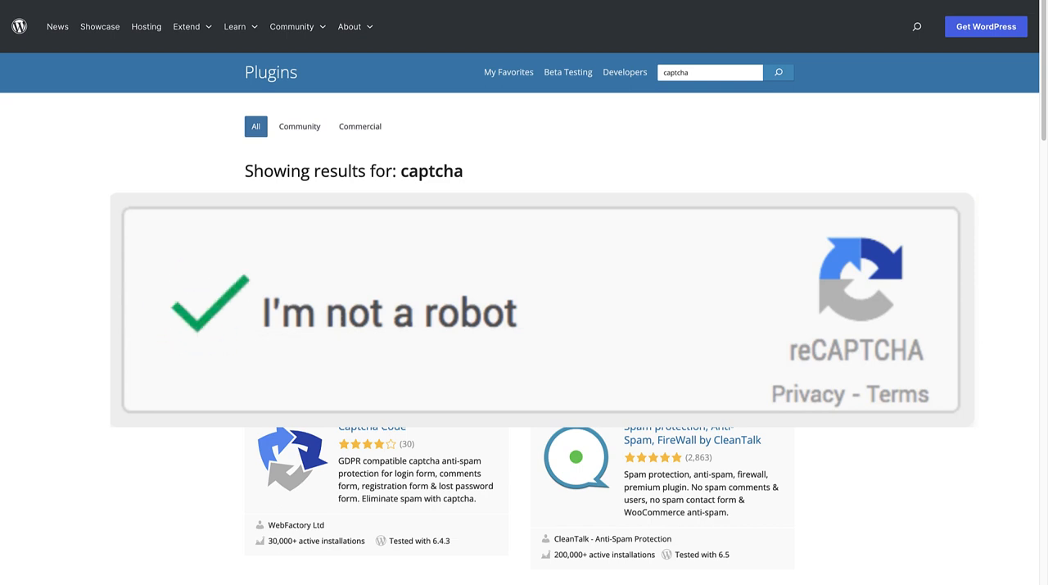